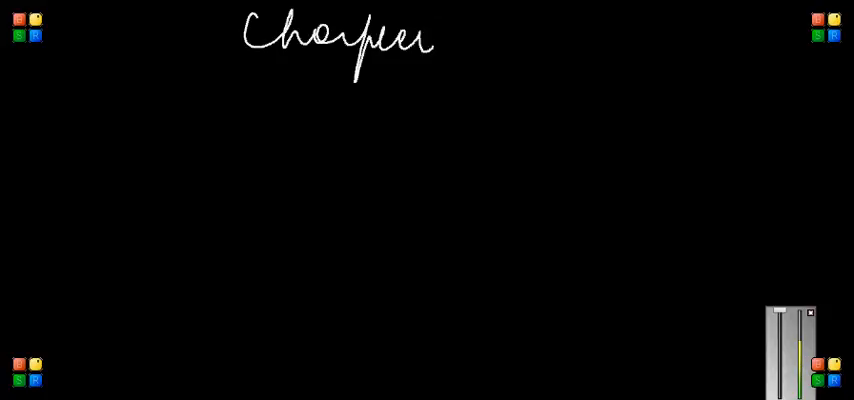
Handwrite 'Dependent' and 'Independent' branches with 'Score in maths' and 'Income', bracketed together
type("2")
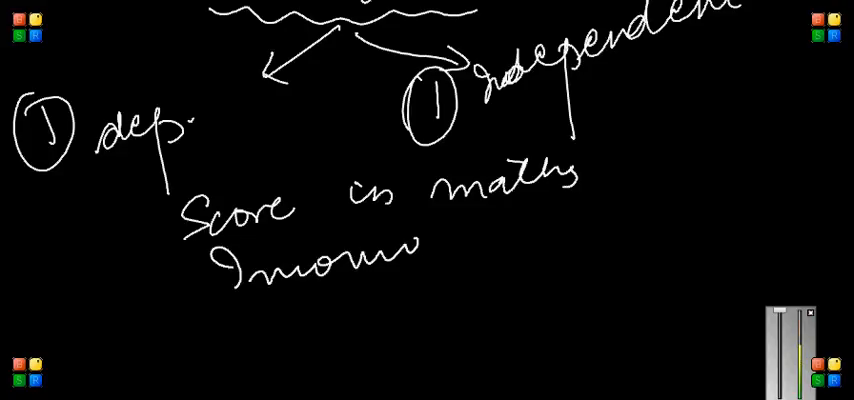
left_click_drag(600, 130, 595, 260)
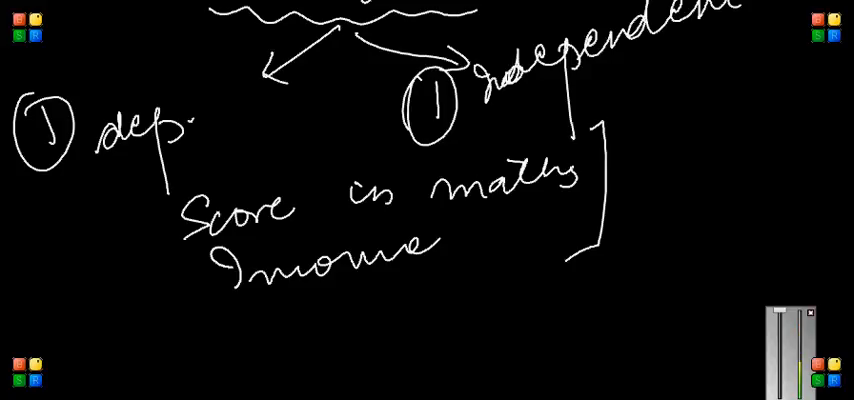
Write the Income table with 100 and 200 columns and tally marks, then 'Population' in blue
scroll("down", 3)
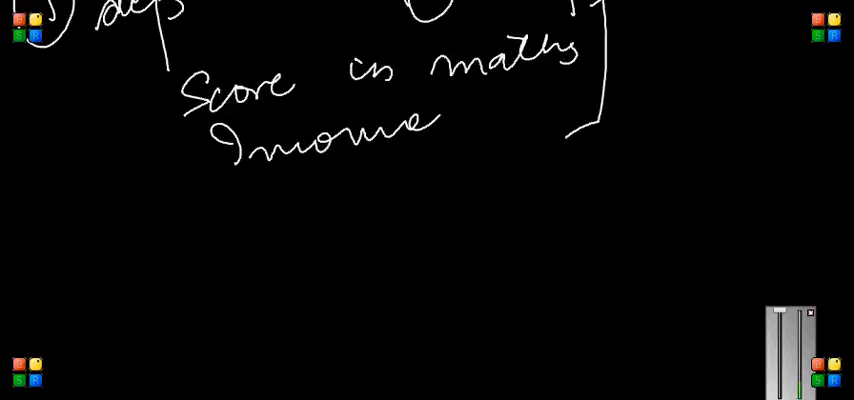
left_click_drag(65, 220, 150, 235)
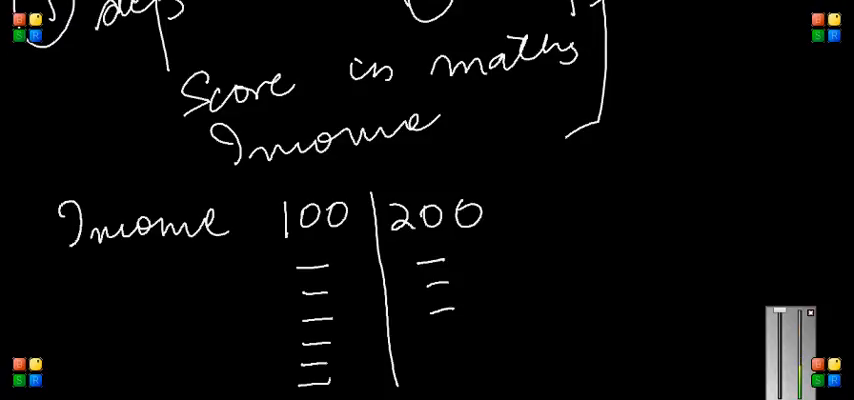
left_click_drag(500, 190, 500, 390)
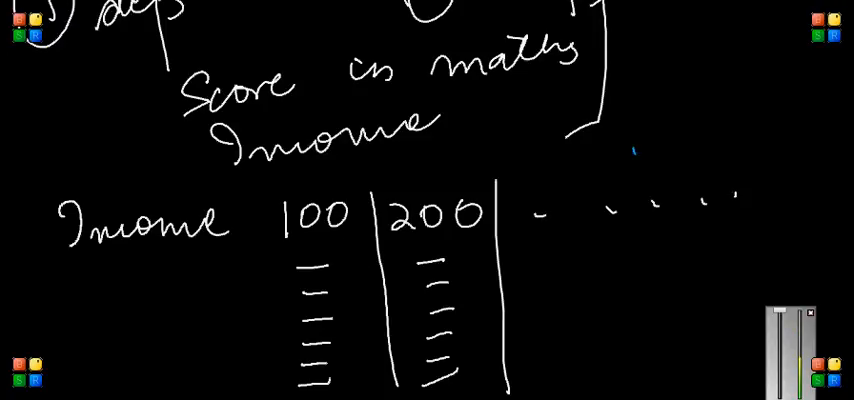
left_click_drag(640, 160, 730, 120)
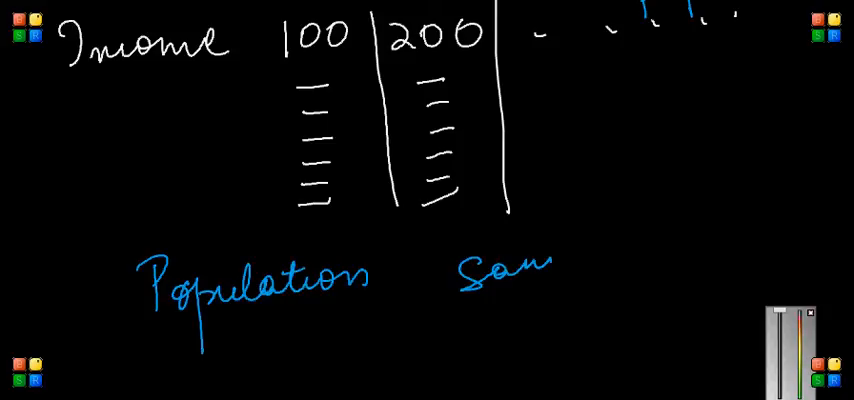
Complete the blue word 'sample' next to 'Population' below the income table
type("mple")
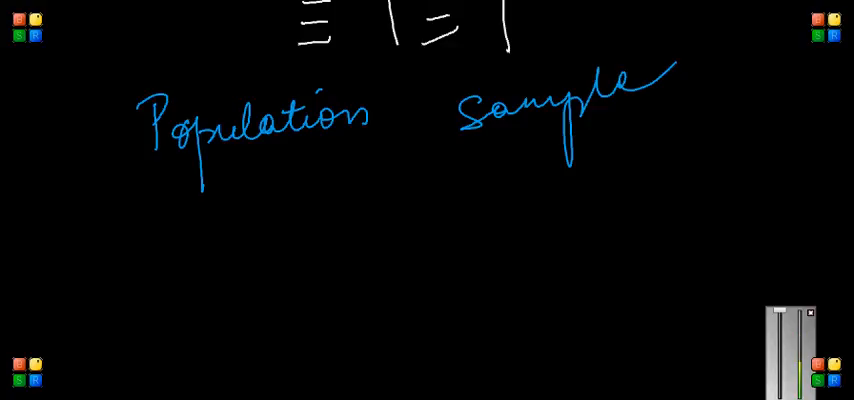
left_click(202, 244)
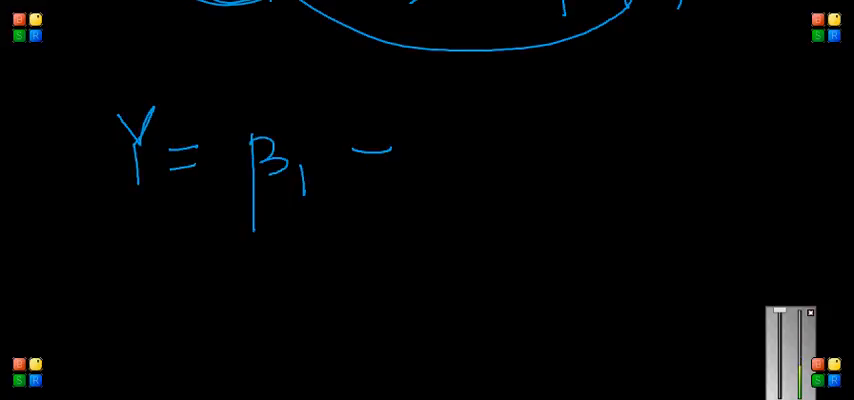
Label Y = β1 + β2X terms as dependent, intercept, slope, independent; note X=0 ⇒ Y=β1, dY/dX=β2
left_click_drag(360, 160, 510, 195)
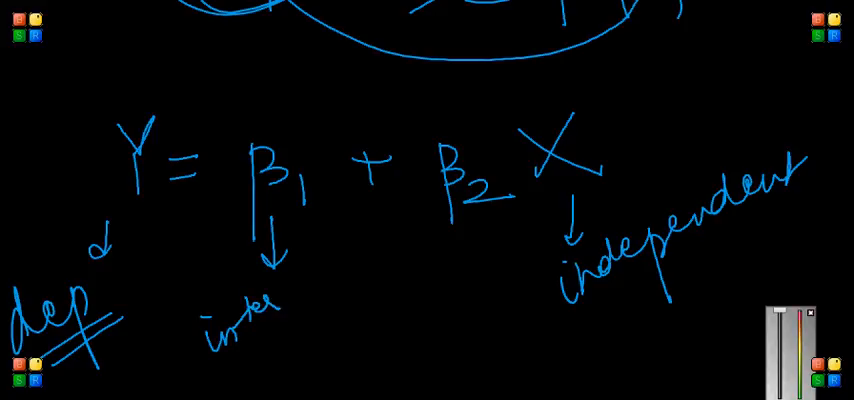
left_click_drag(250, 320, 350, 290)
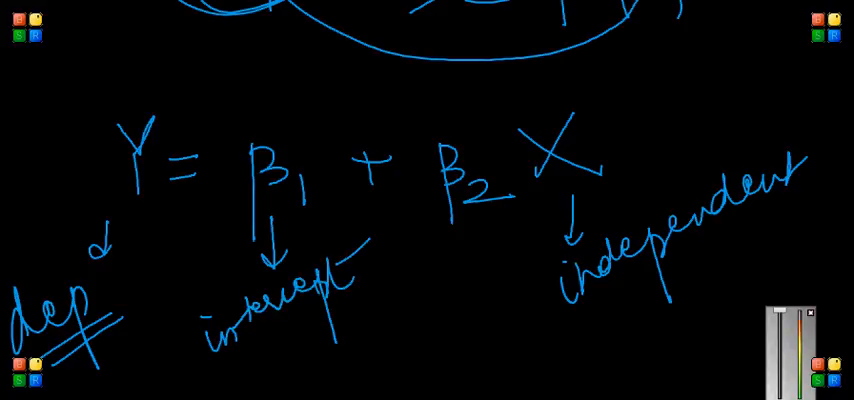
scroll("up", 3)
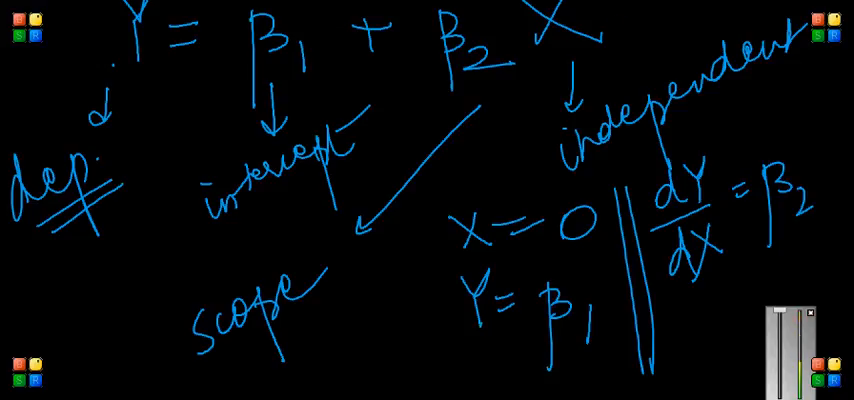
scroll("up", 3)
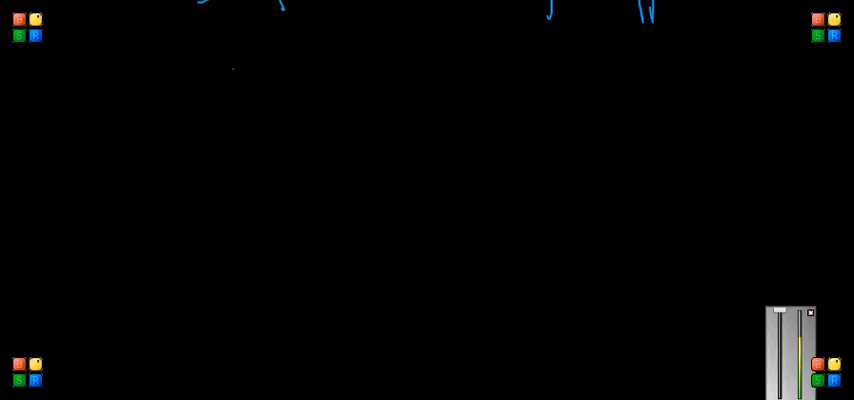
Draw Score axes with ticks at 100 and 200, plot crosses above them, and circle one
left_click_drag(222, 50, 217, 245)
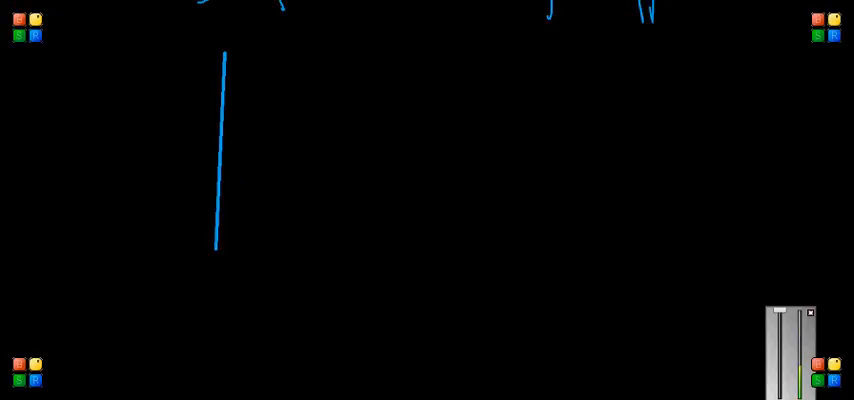
left_click_drag(222, 289, 500, 288)
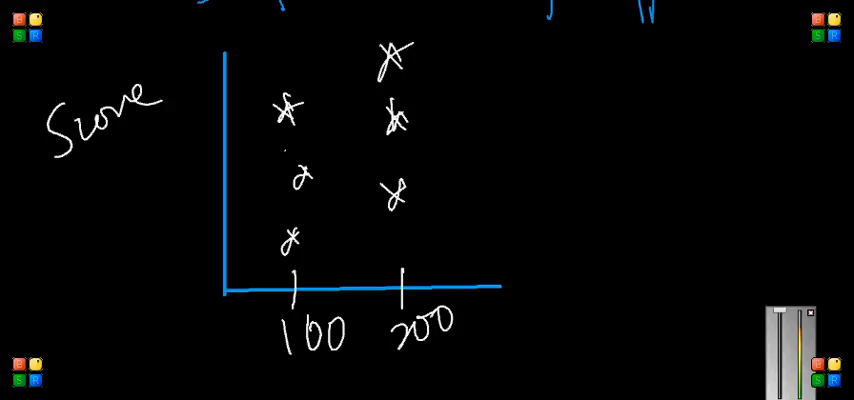
left_click_drag(278, 145, 296, 160)
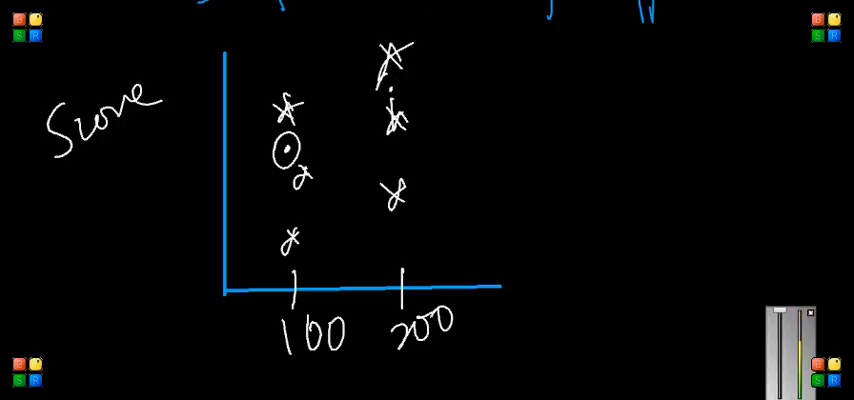